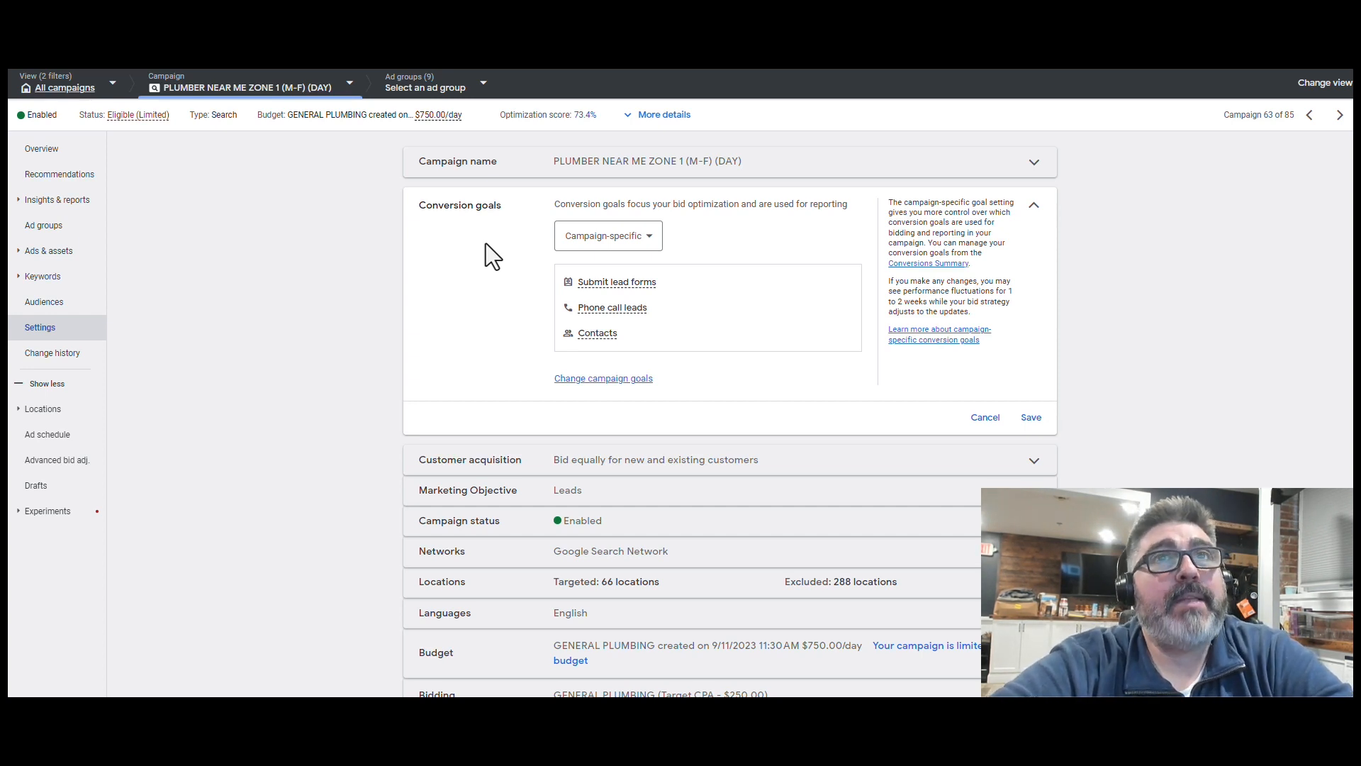
mouse_move(650, 451)
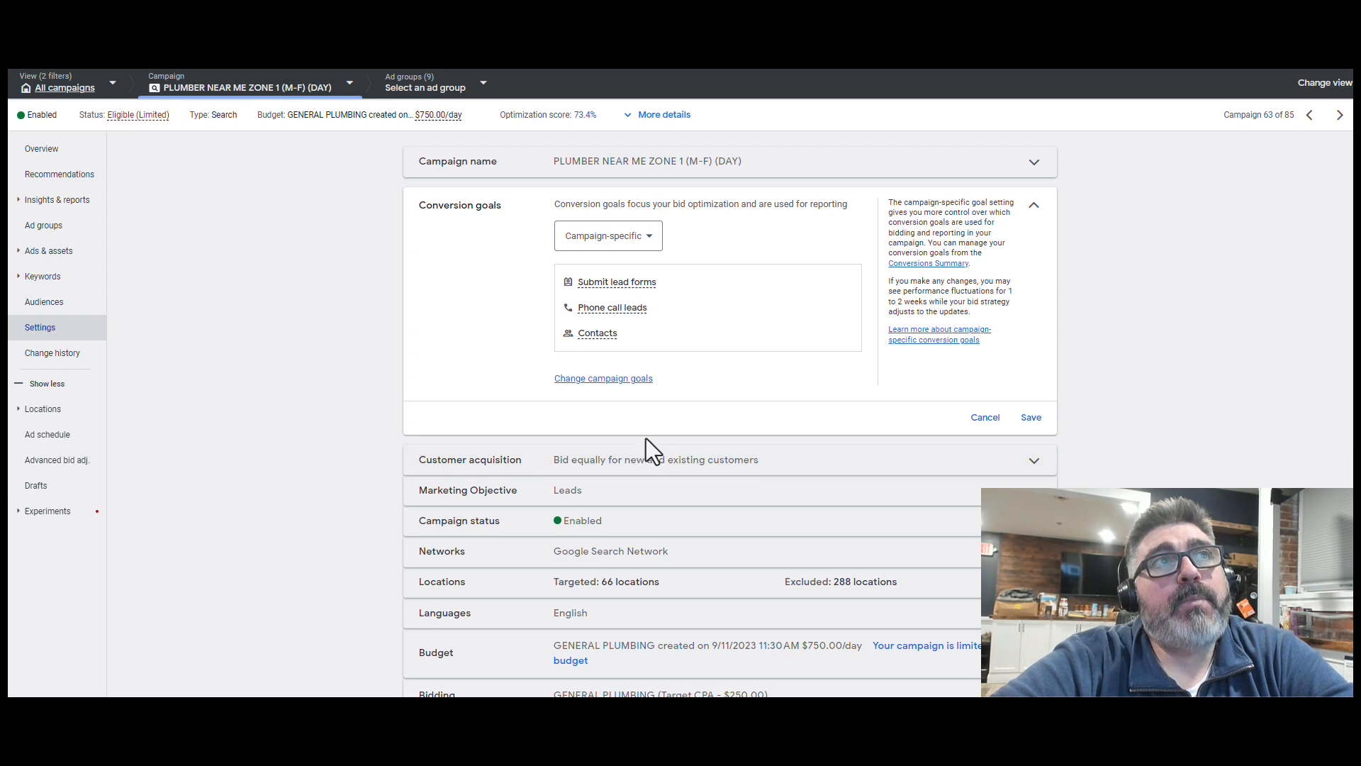
mouse_move(794, 338)
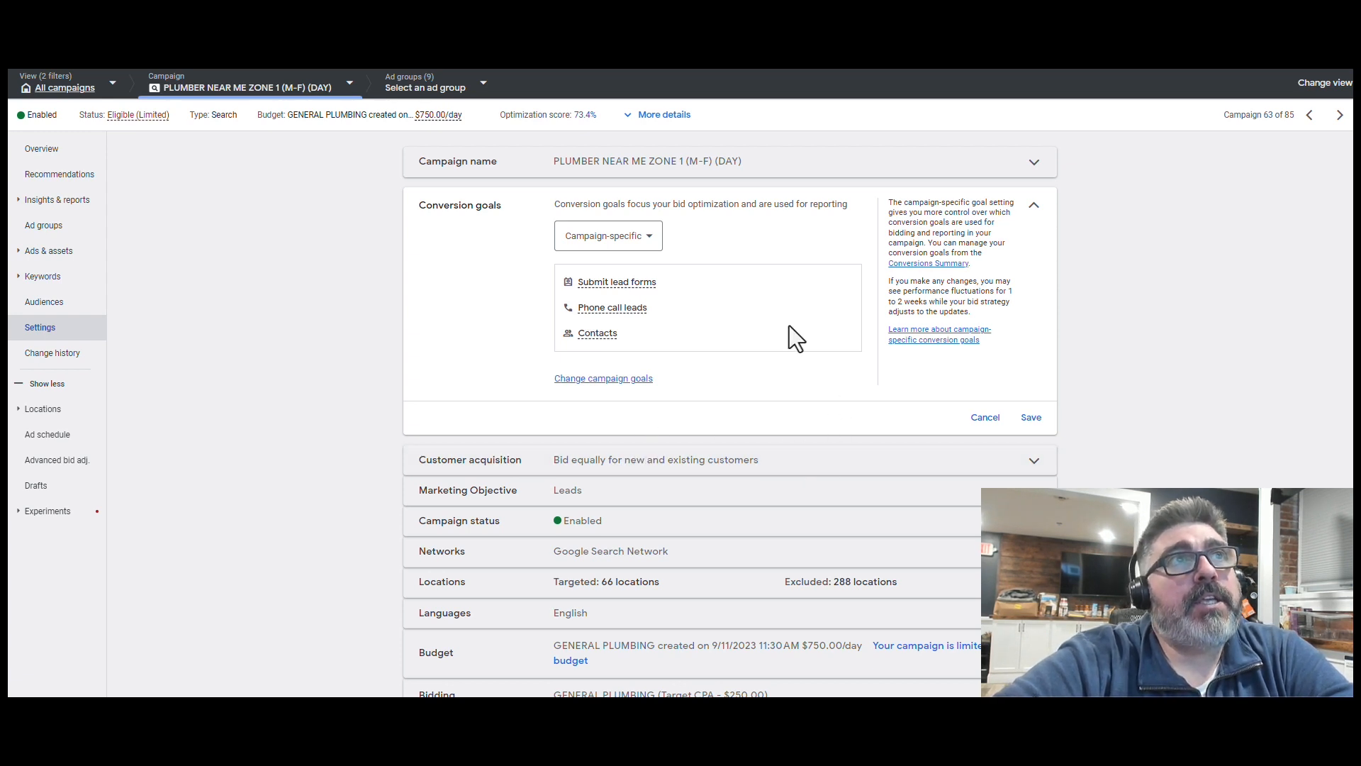
mouse_move(510, 245)
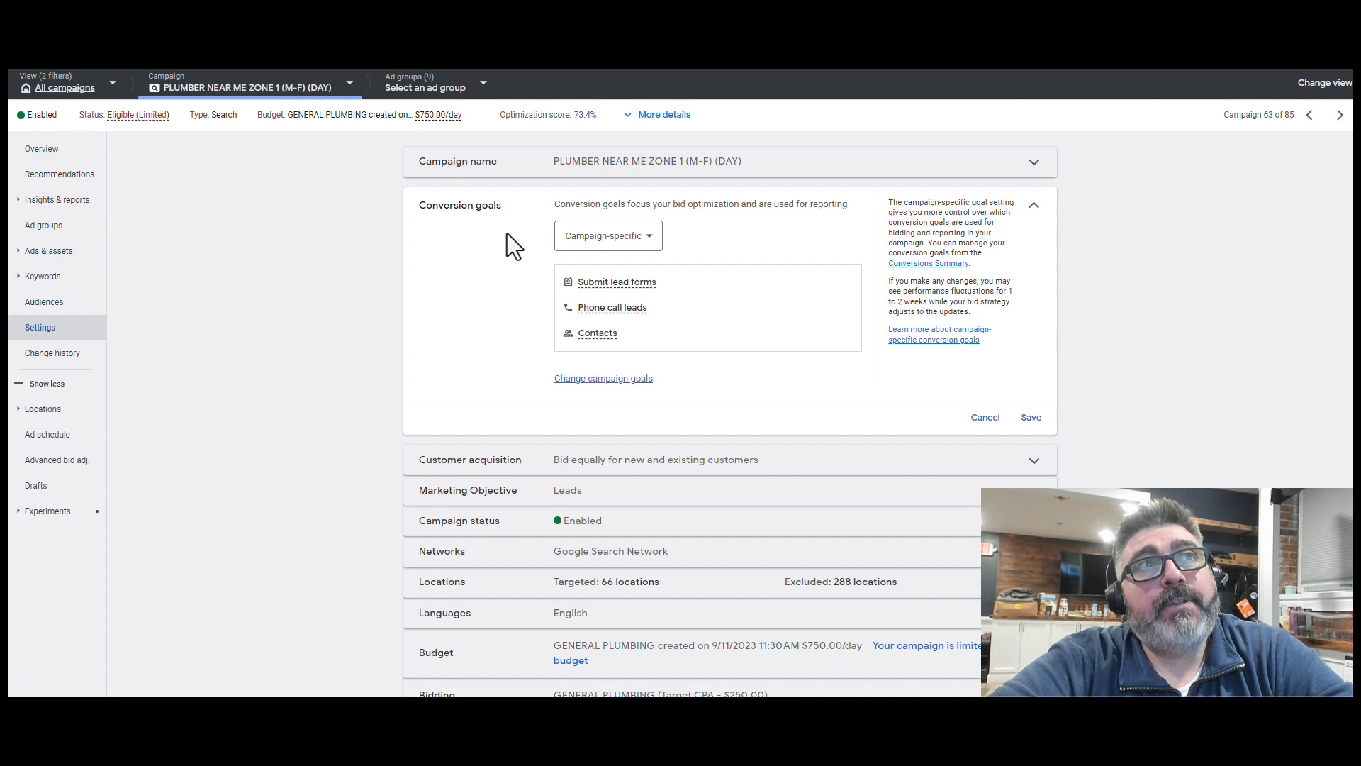
mouse_move(733, 364)
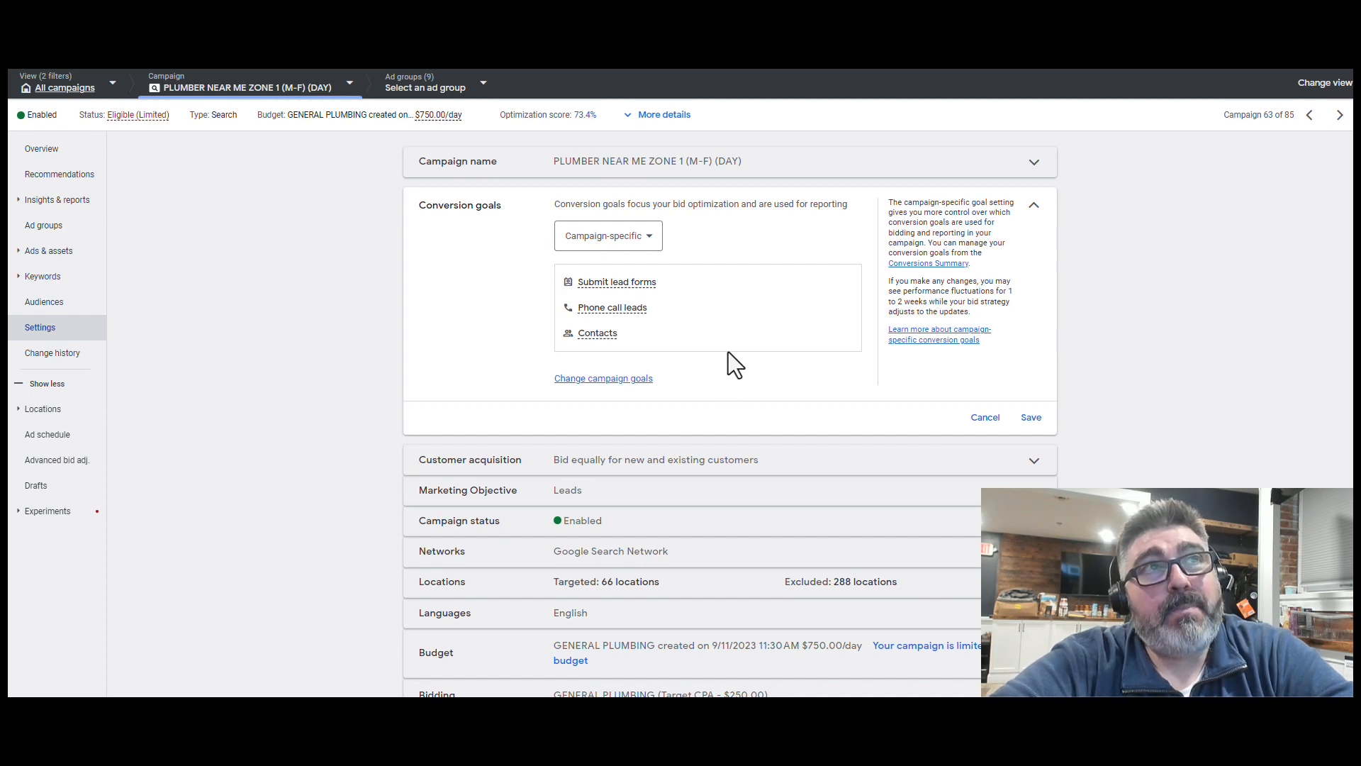
mouse_move(745, 356)
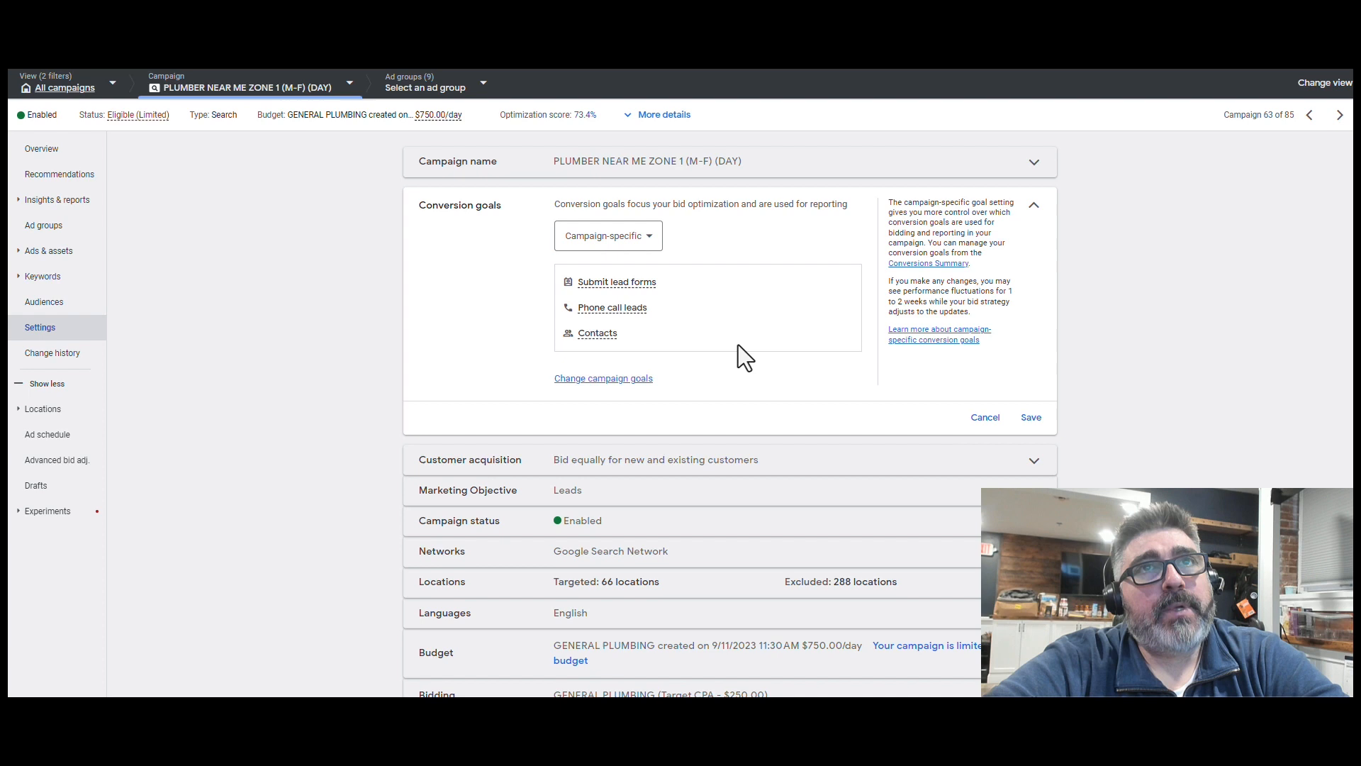
mouse_move(619, 286)
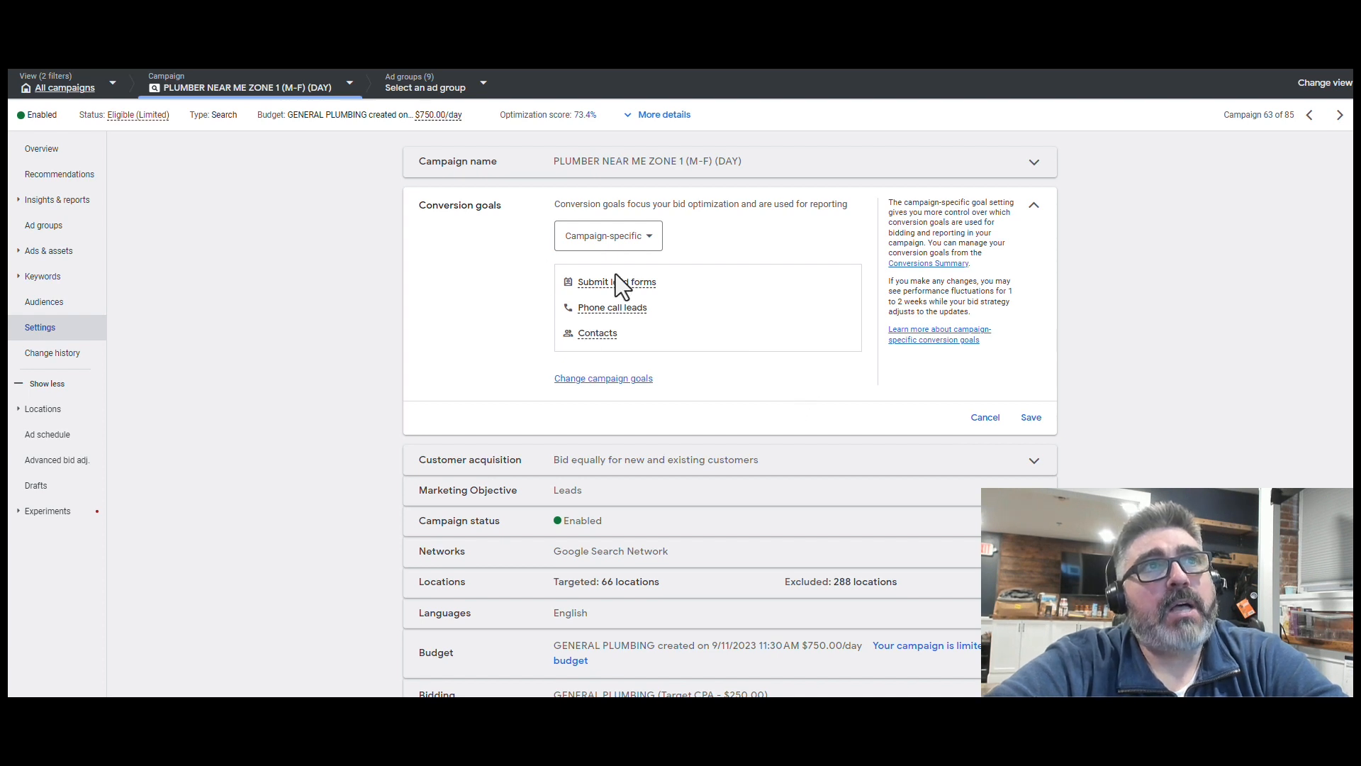
mouse_move(633, 311)
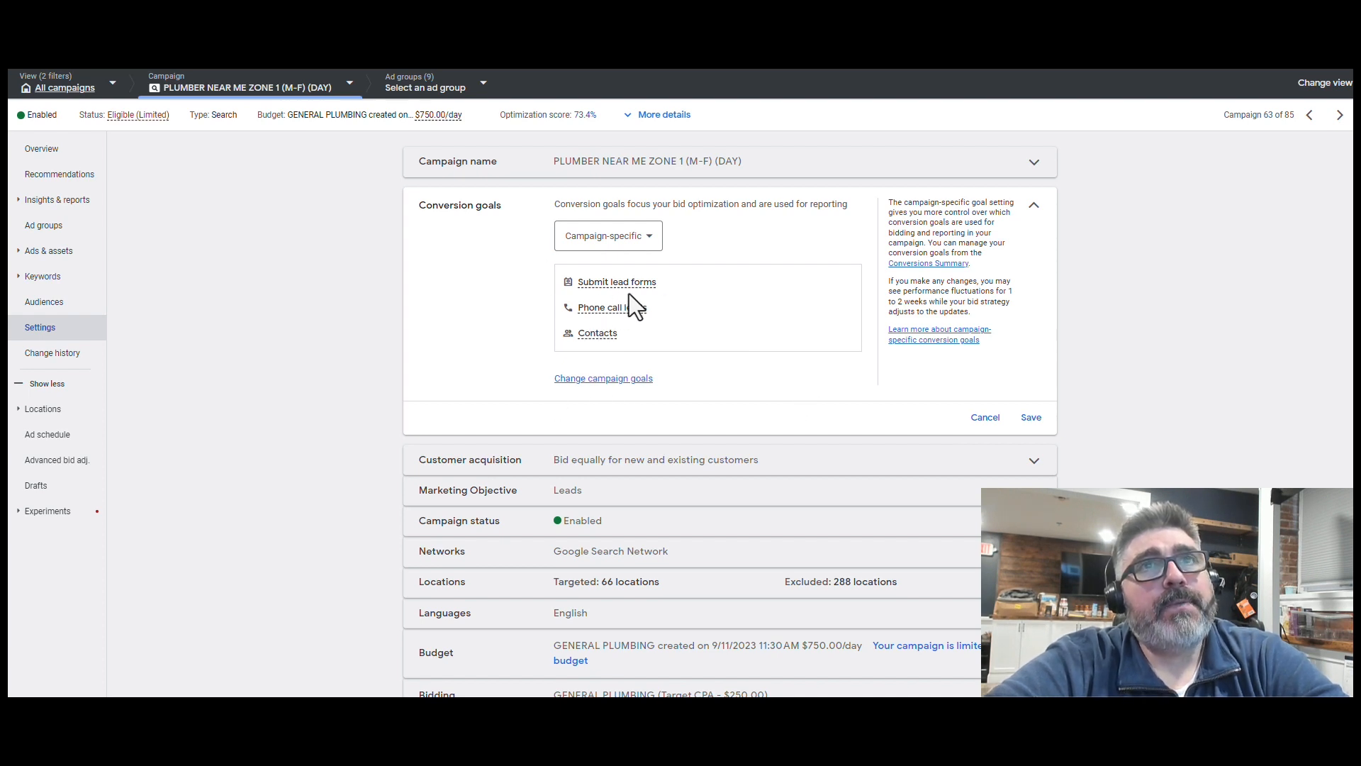
mouse_move(747, 253)
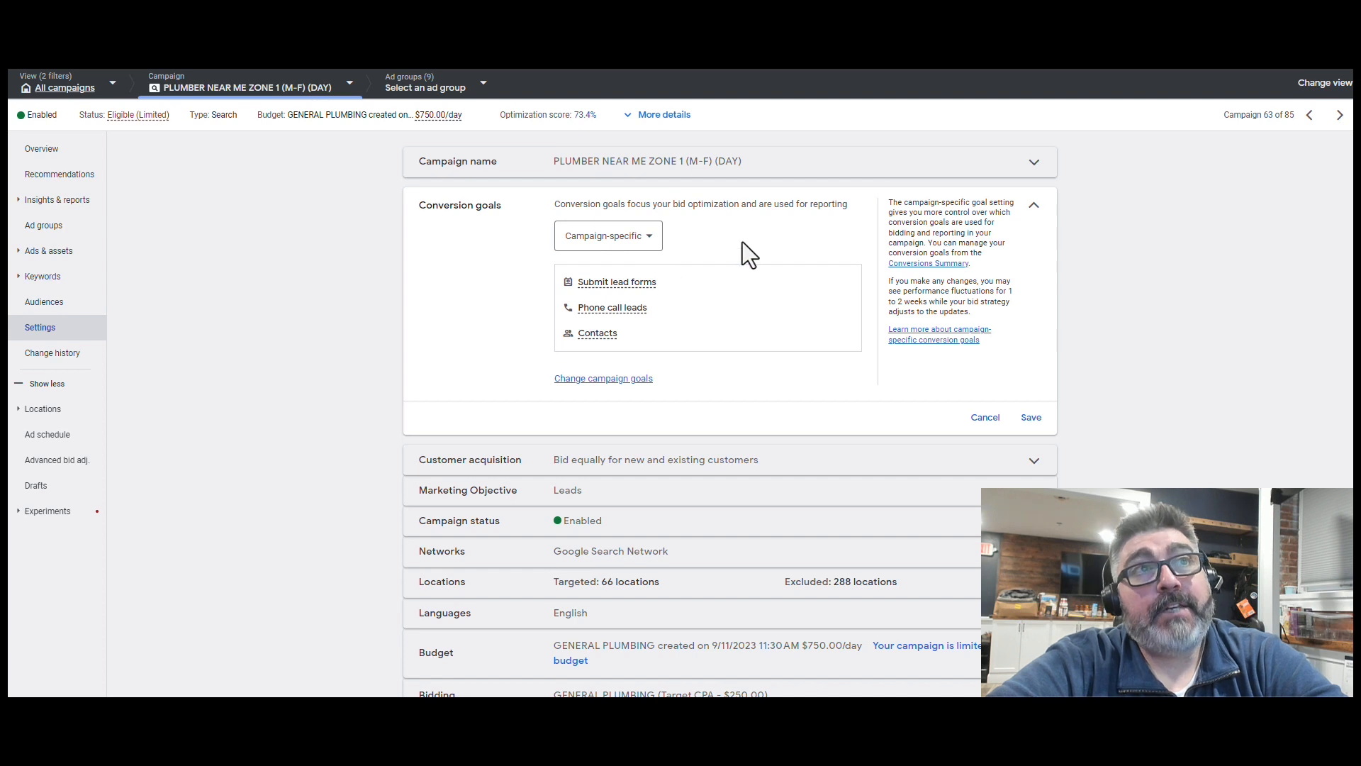
mouse_move(513, 408)
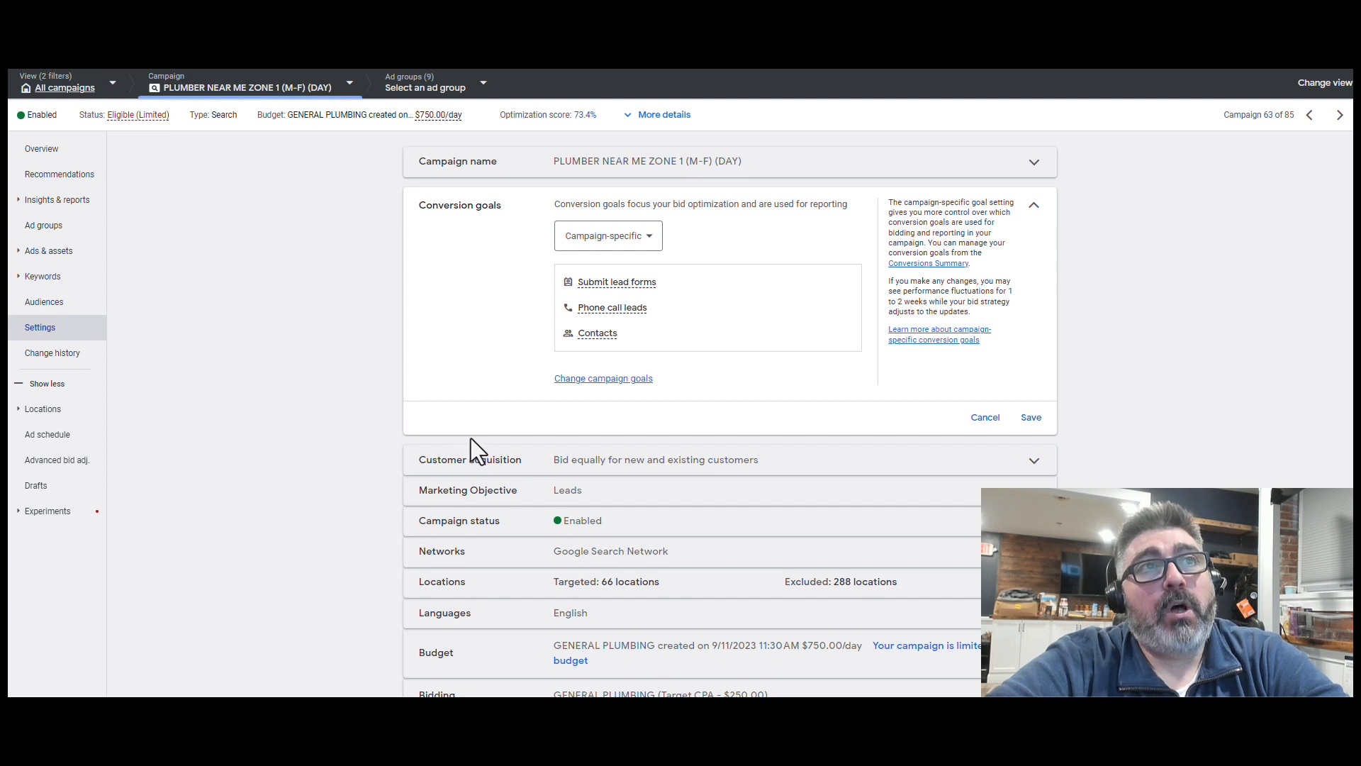
mouse_move(539, 421)
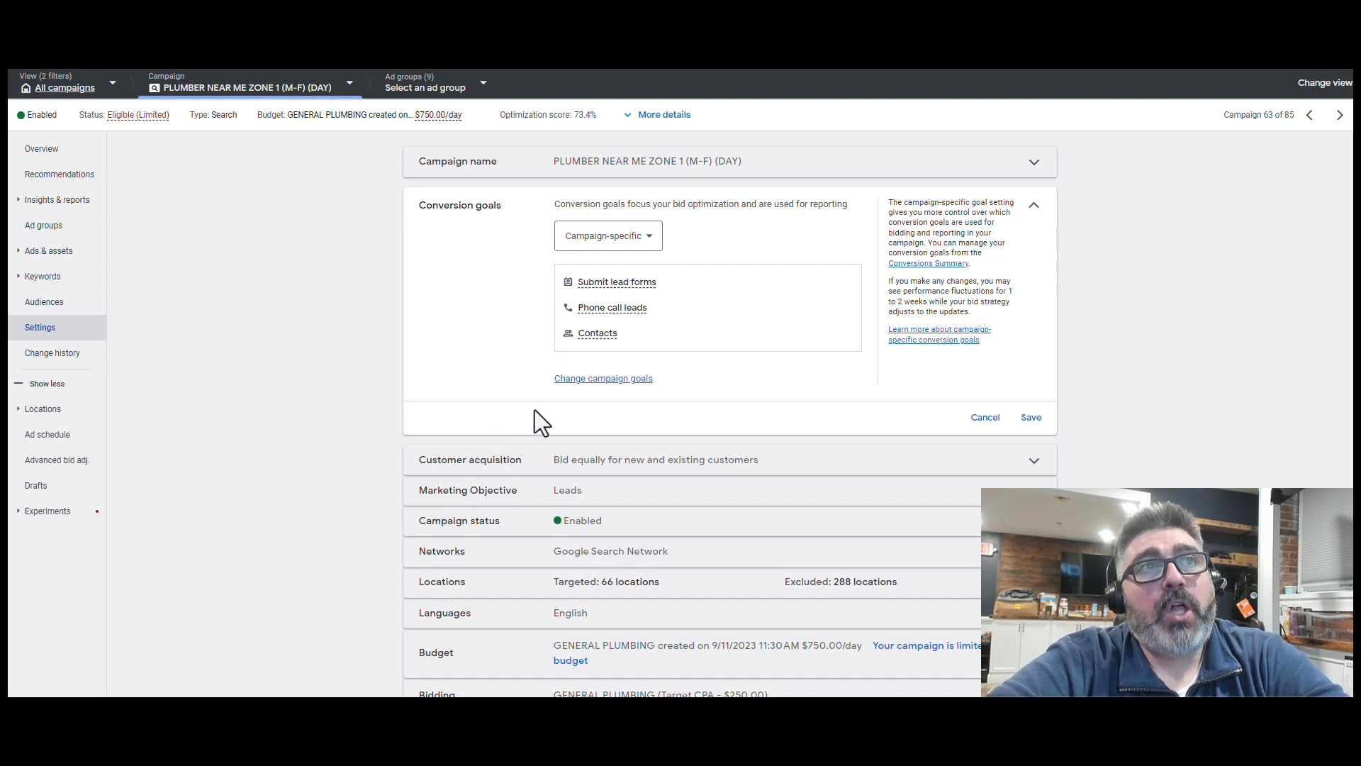
mouse_move(465, 258)
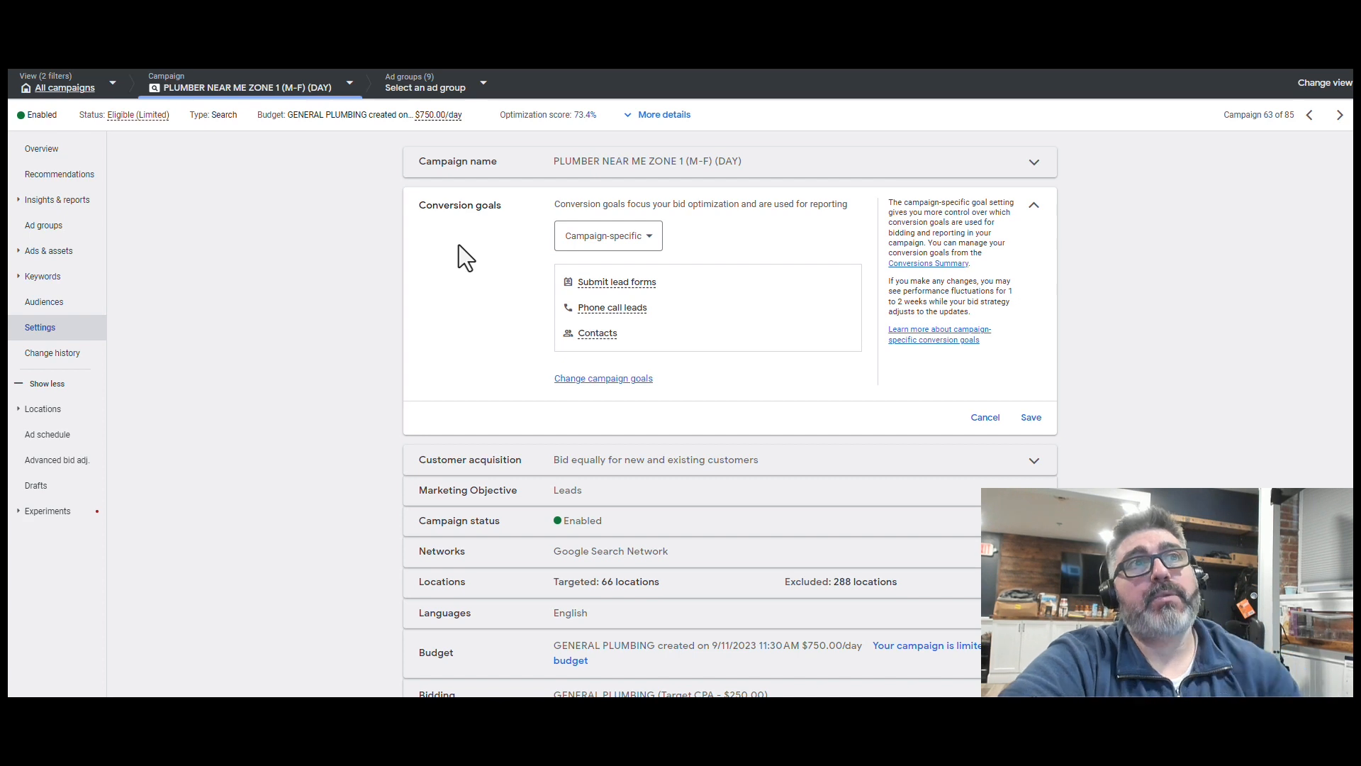
mouse_move(492, 436)
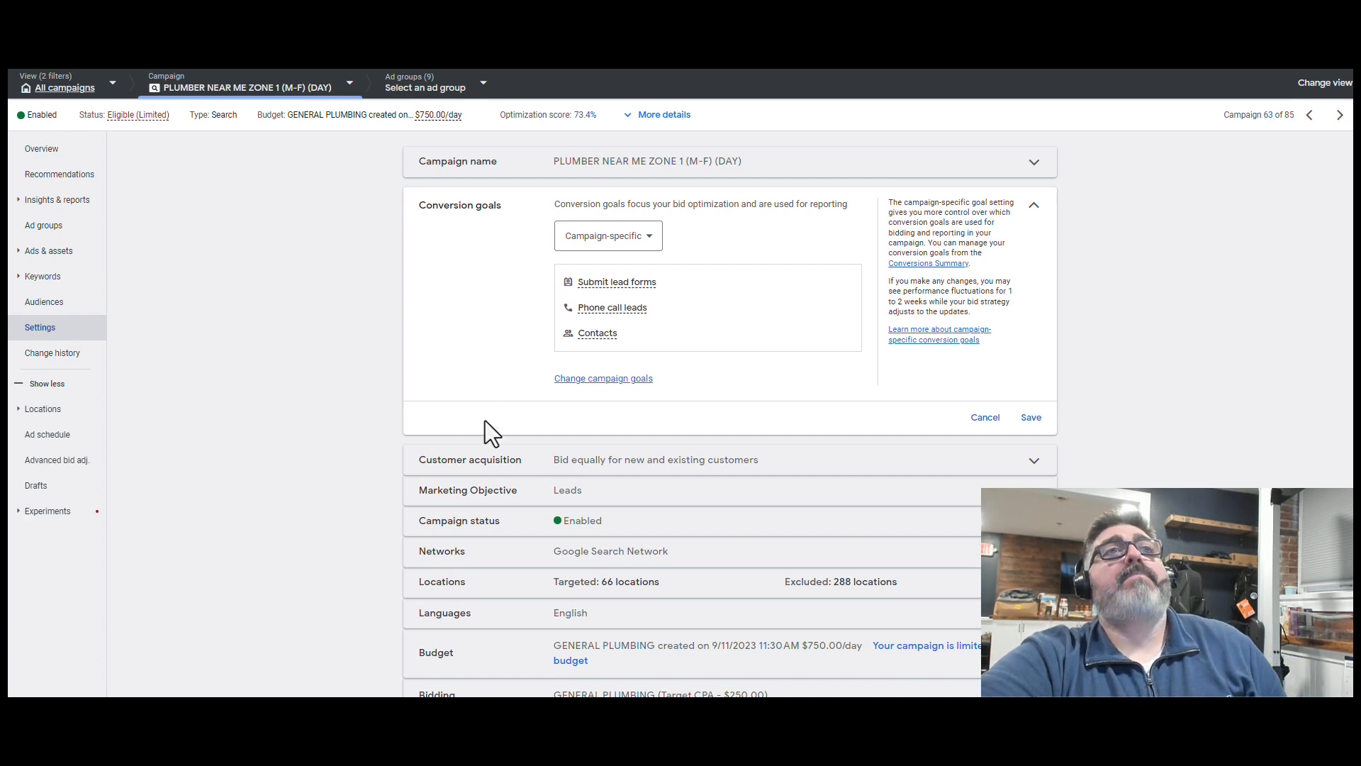
mouse_move(458, 618)
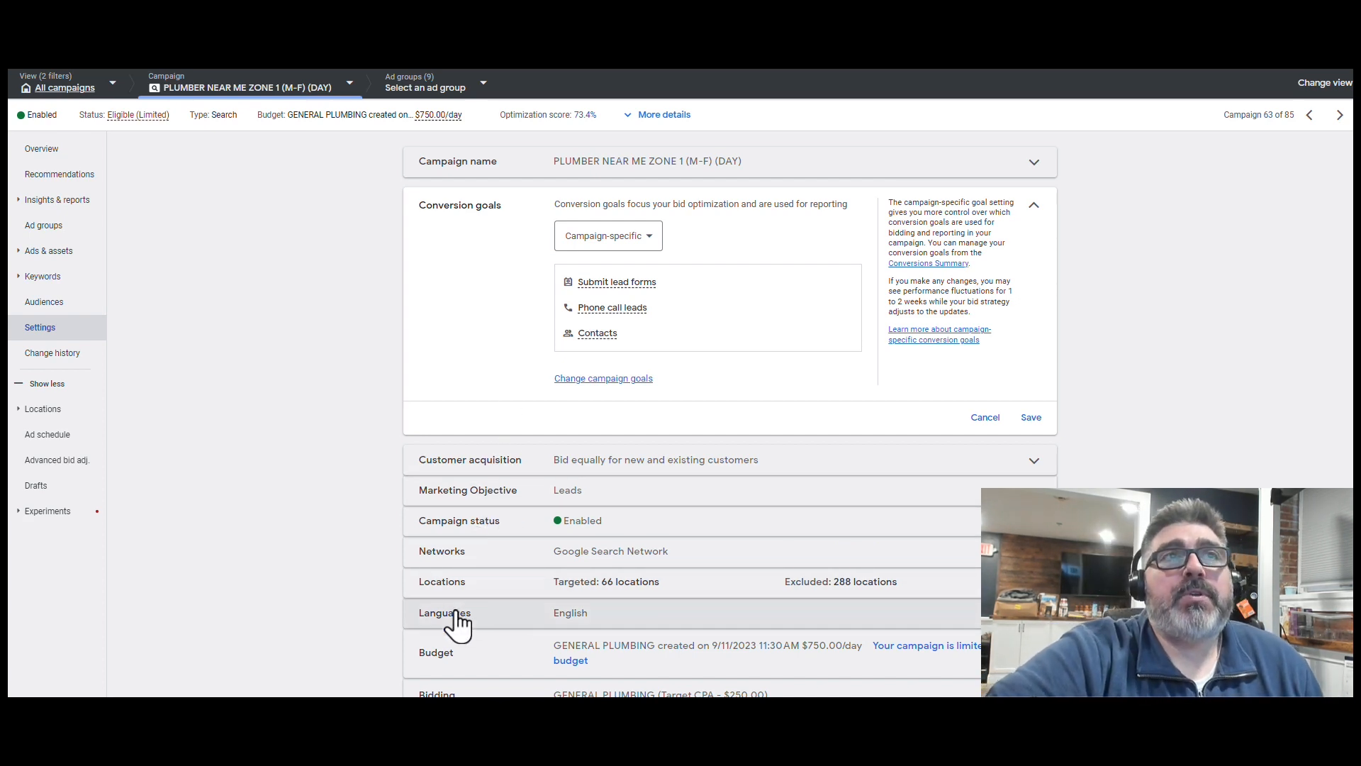
mouse_move(497, 327)
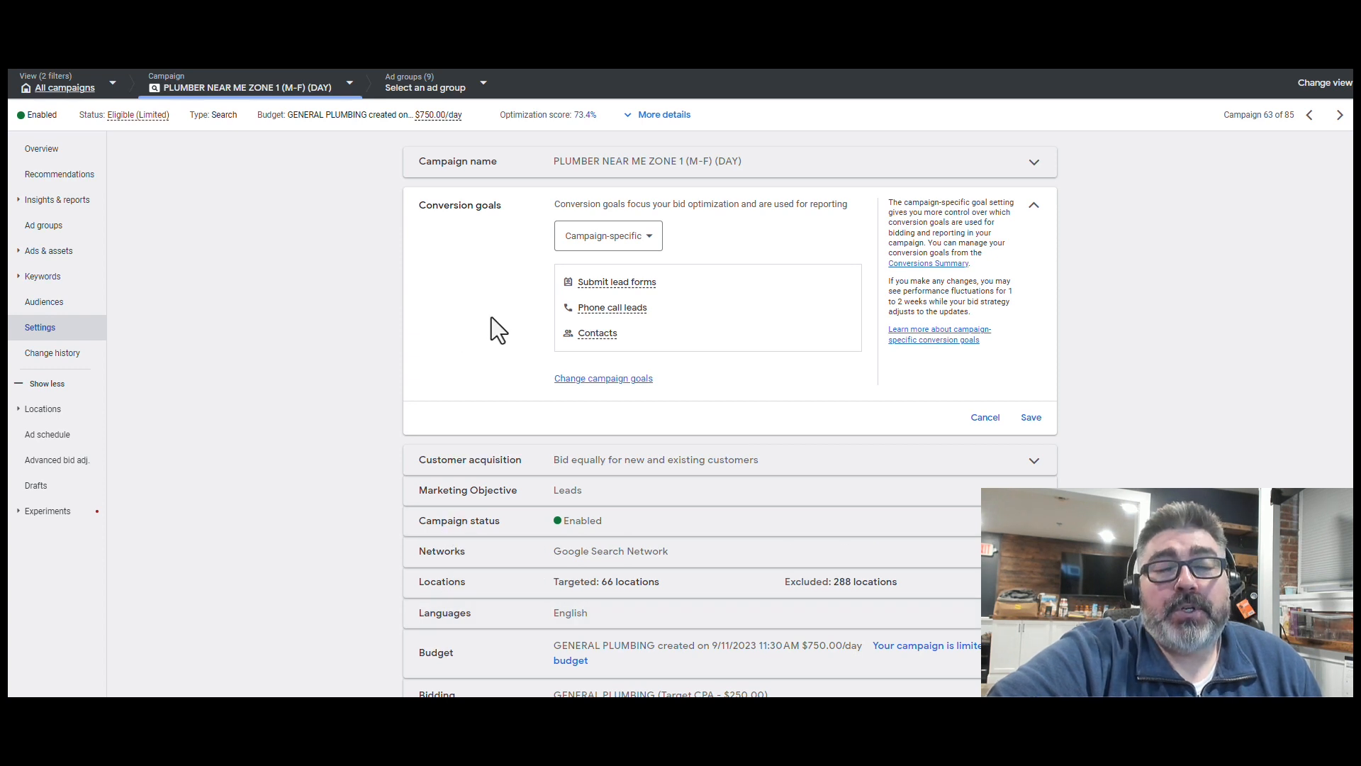